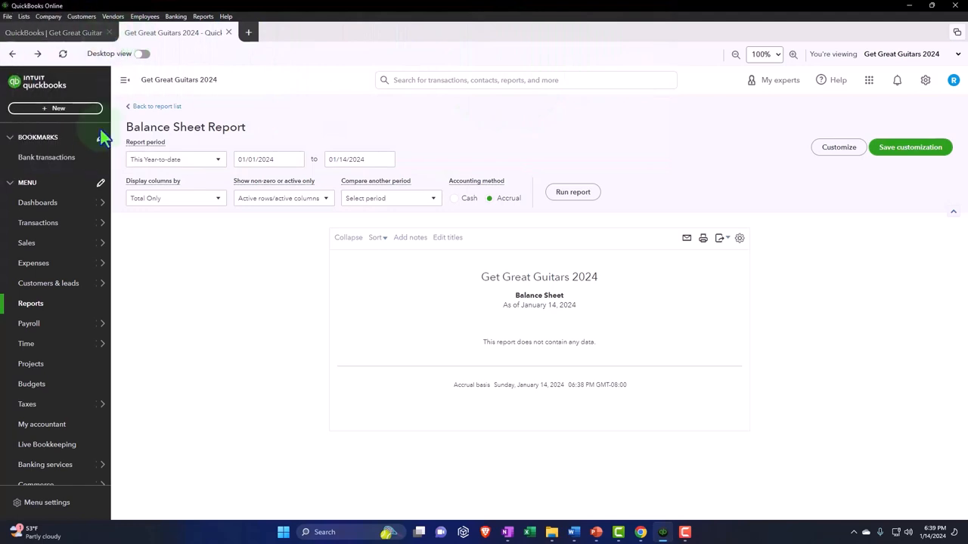
Step: Leave the balance sheet report and bring up the Home dashboard via Dashboards
left_click(37, 202)
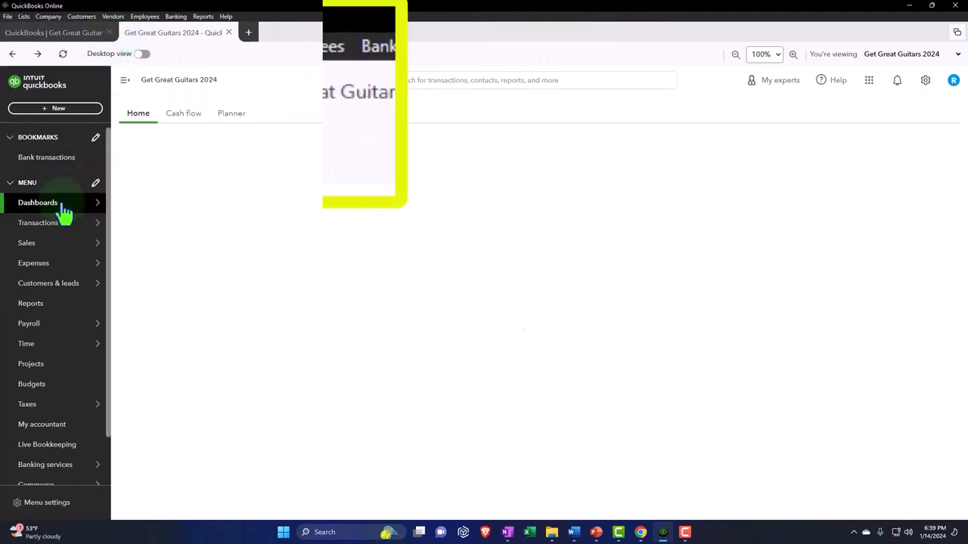
left_click(37, 203)
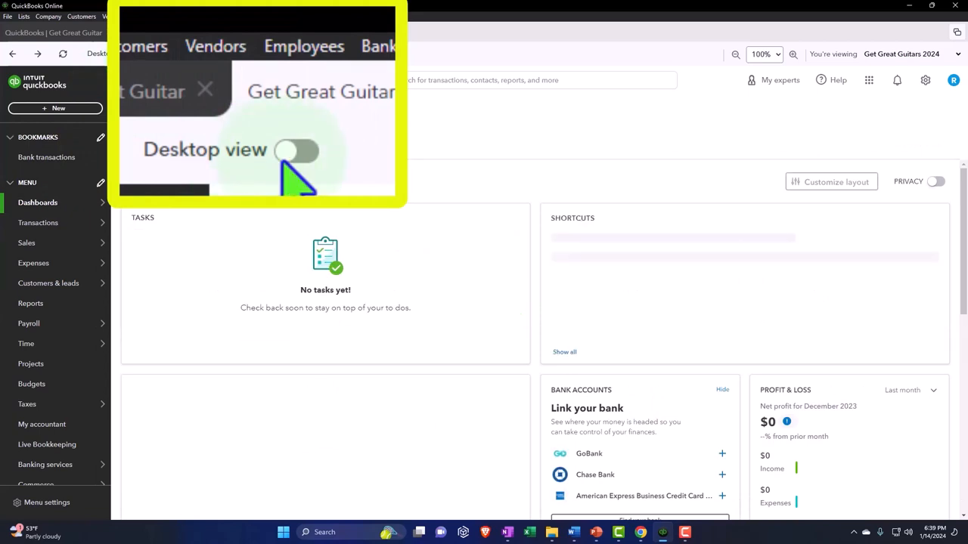
Step: Turn on Desktop view so Home shows the vendors, customers, employees, company and banking flowchart
left_click(299, 152)
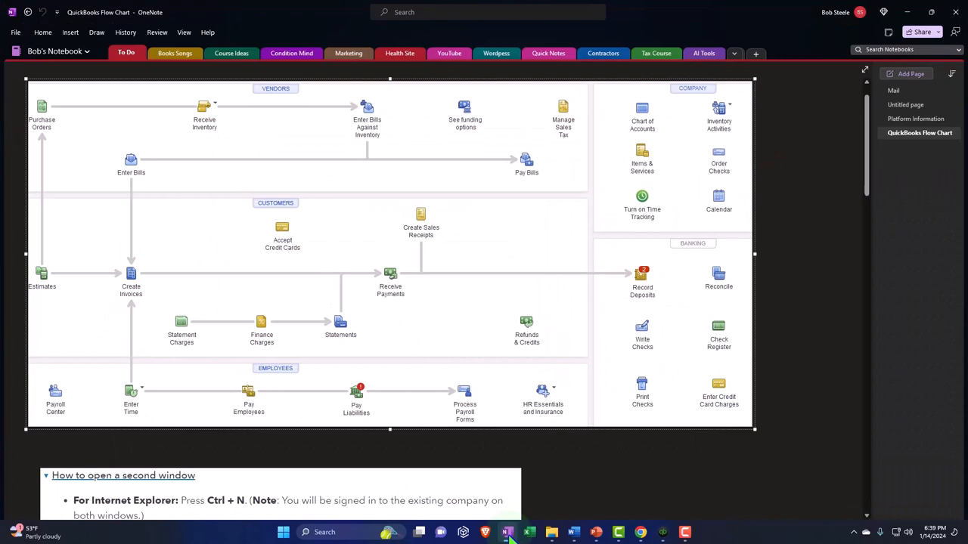
left_click(505, 533)
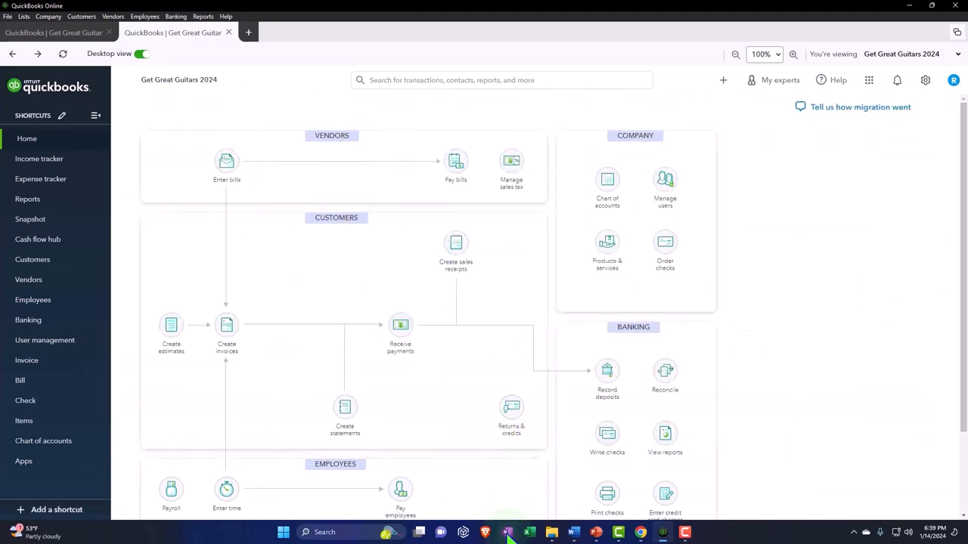
mouse_move(373, 320)
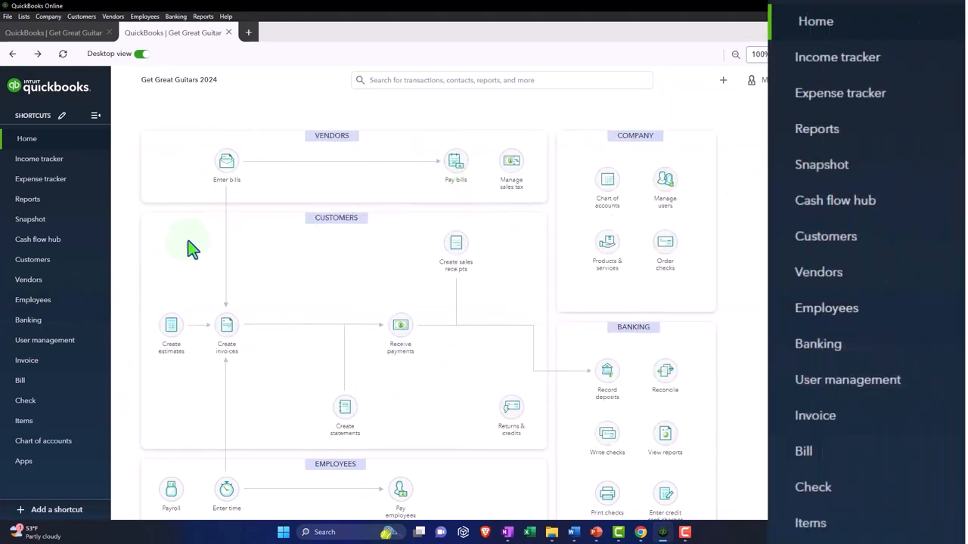
mouse_move(828, 37)
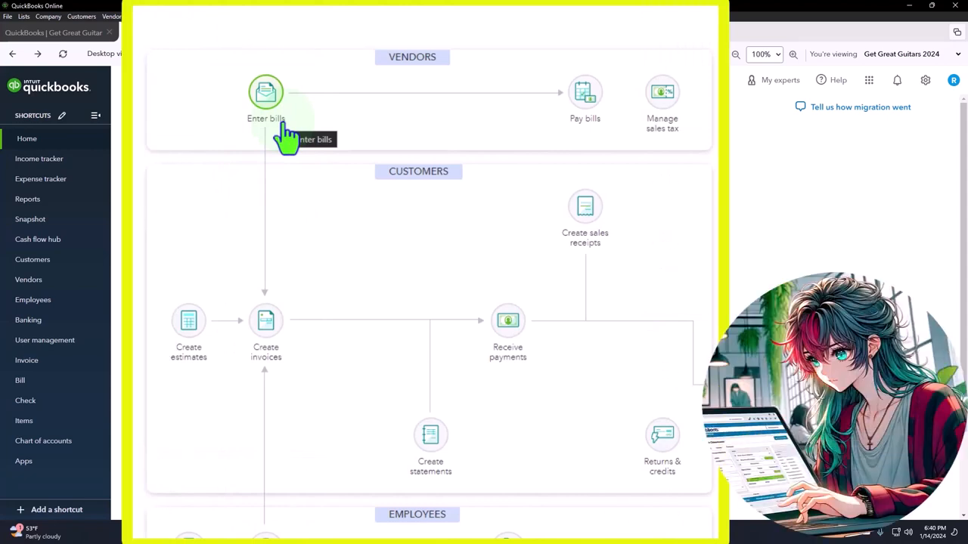
mouse_move(417, 193)
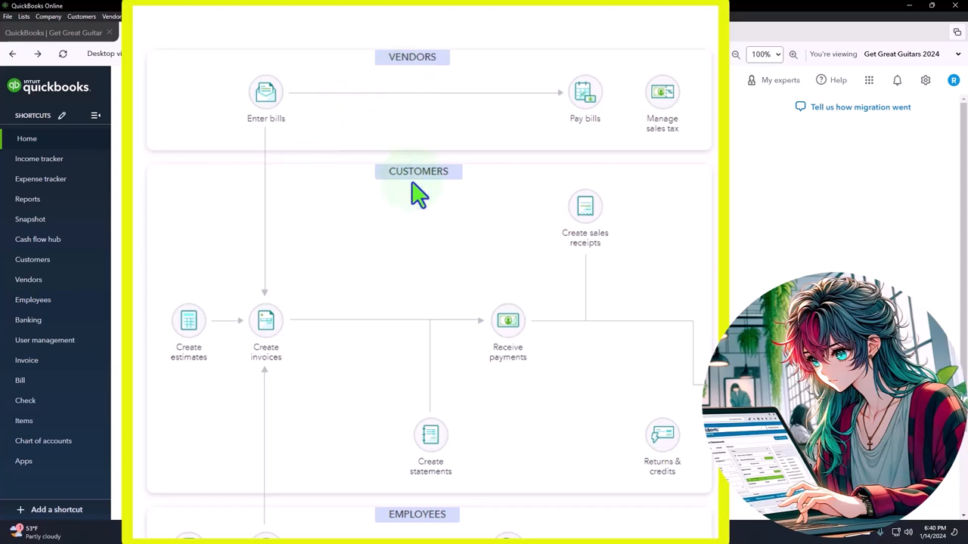
scroll("down", 3)
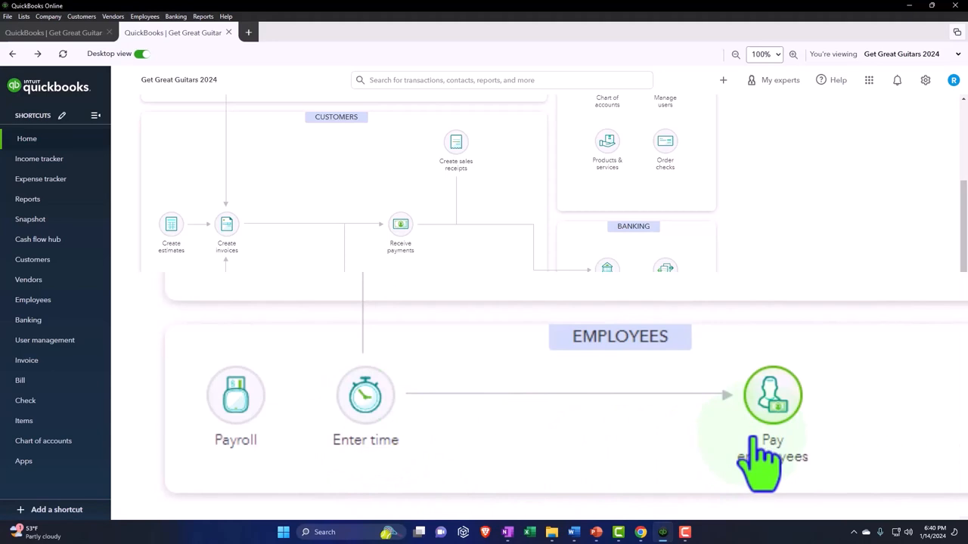
mouse_move(773, 394)
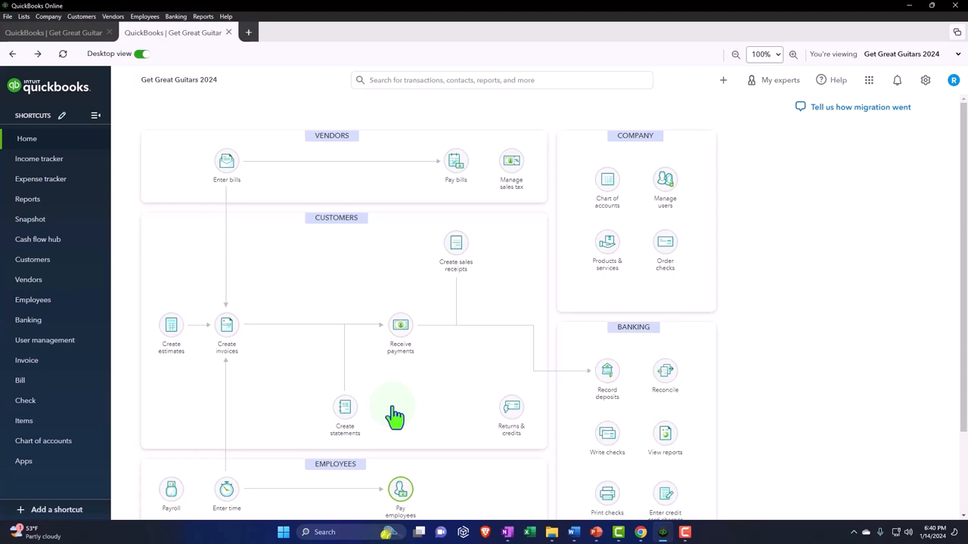
mouse_move(46, 154)
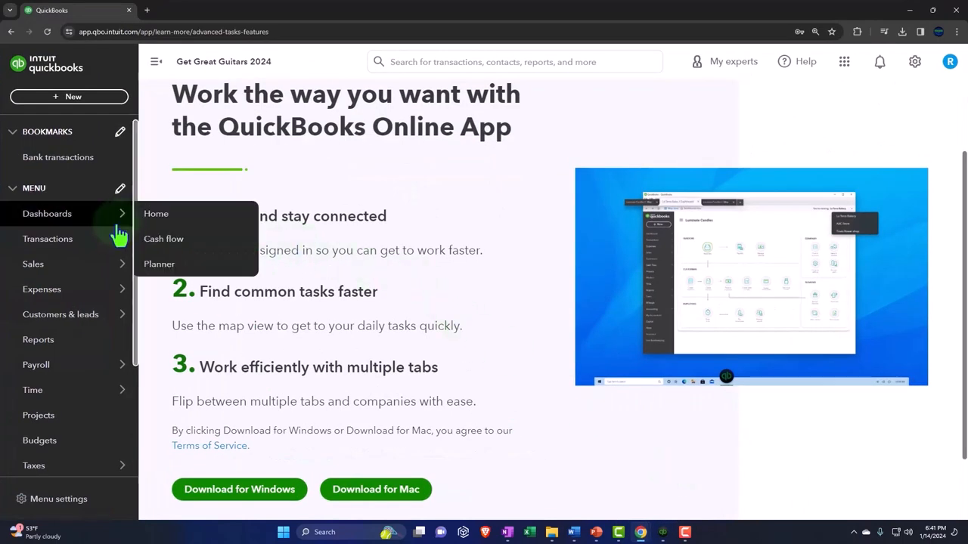
mouse_move(48, 239)
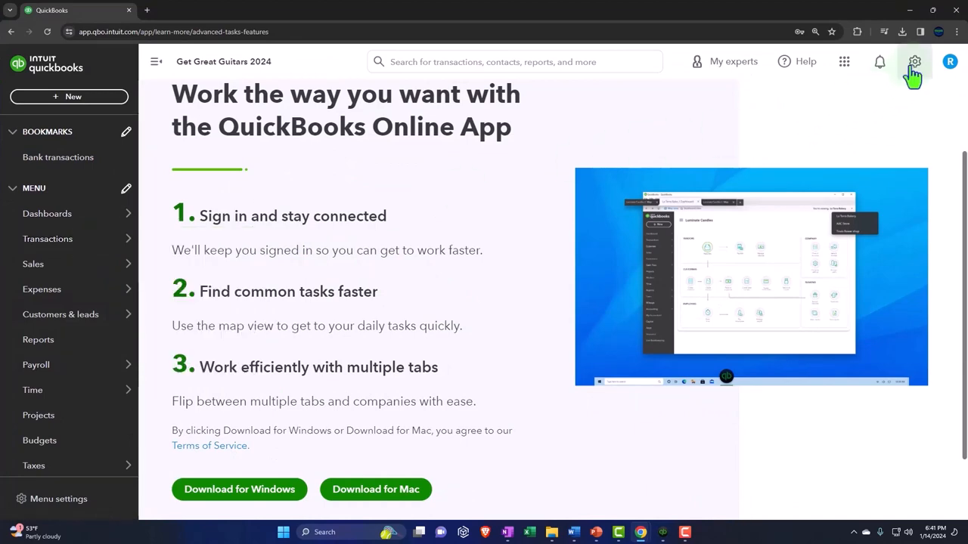
Step: Switch the browser QuickBooks from Accountant view to Business view, then return to the desktop app
left_click(915, 61)
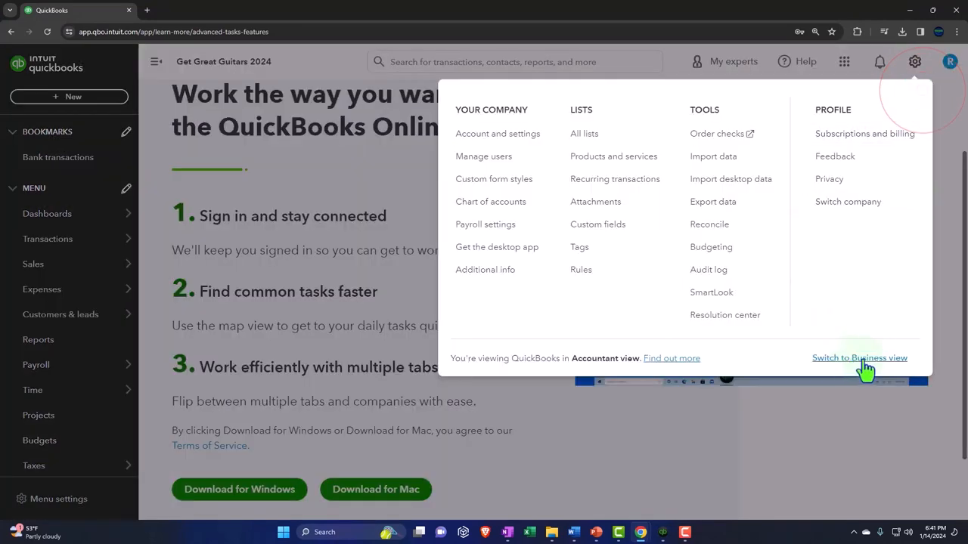
left_click(858, 356)
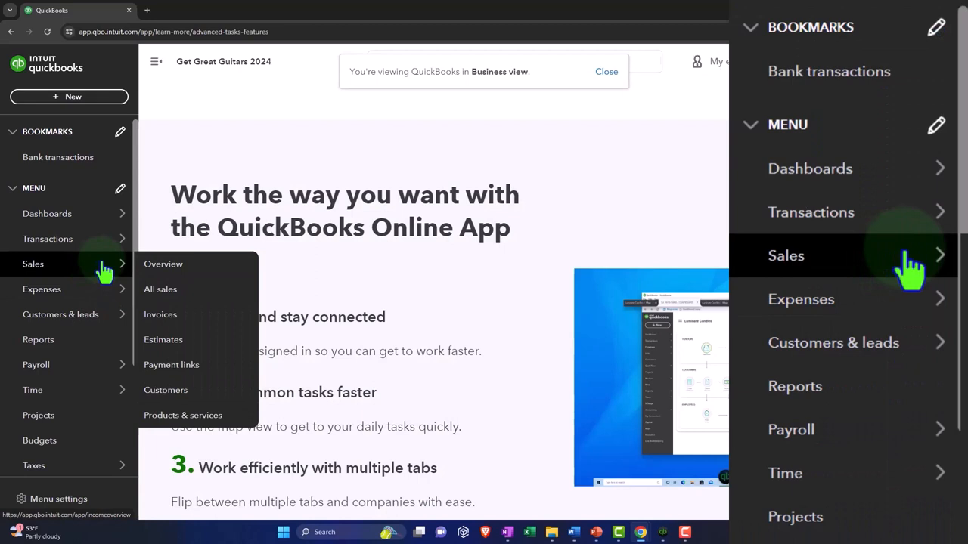
mouse_move(889, 254)
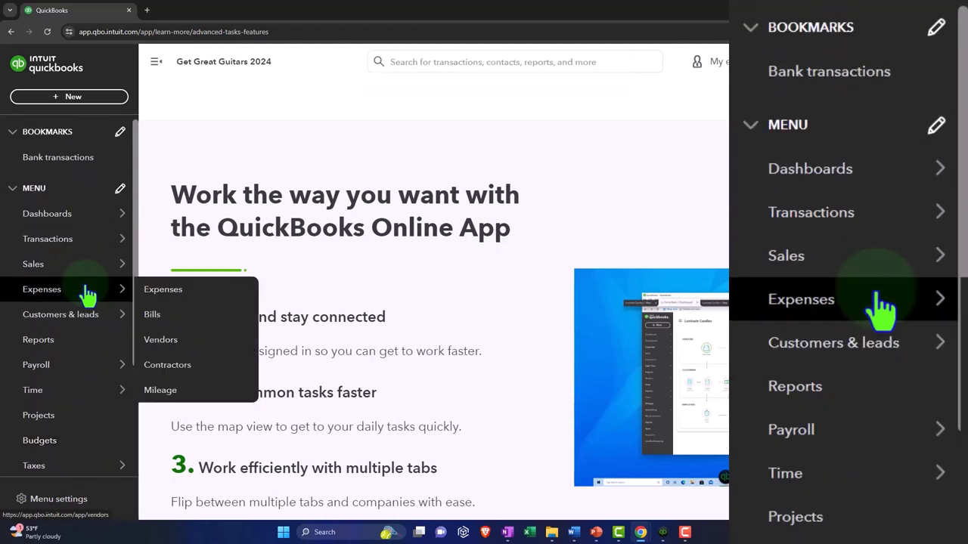
left_click(913, 61)
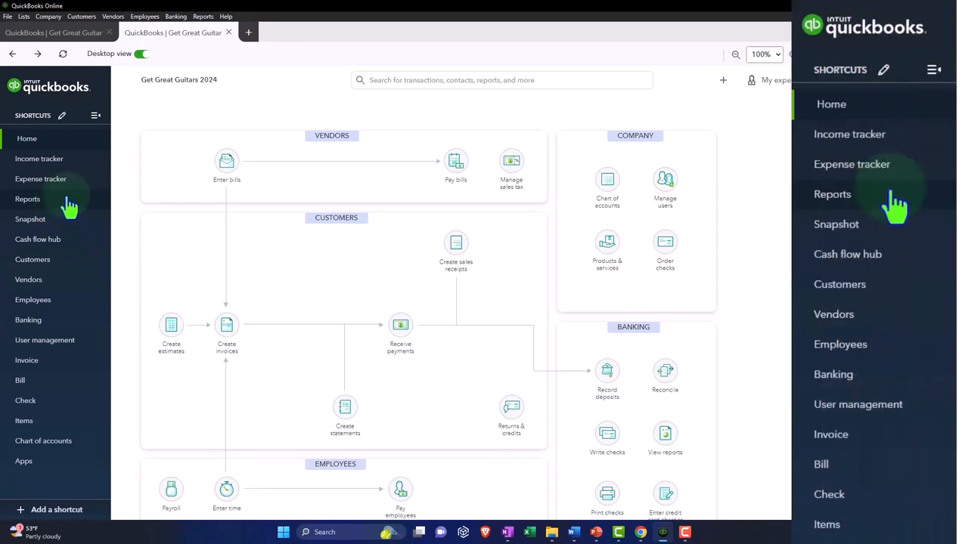
mouse_move(907, 204)
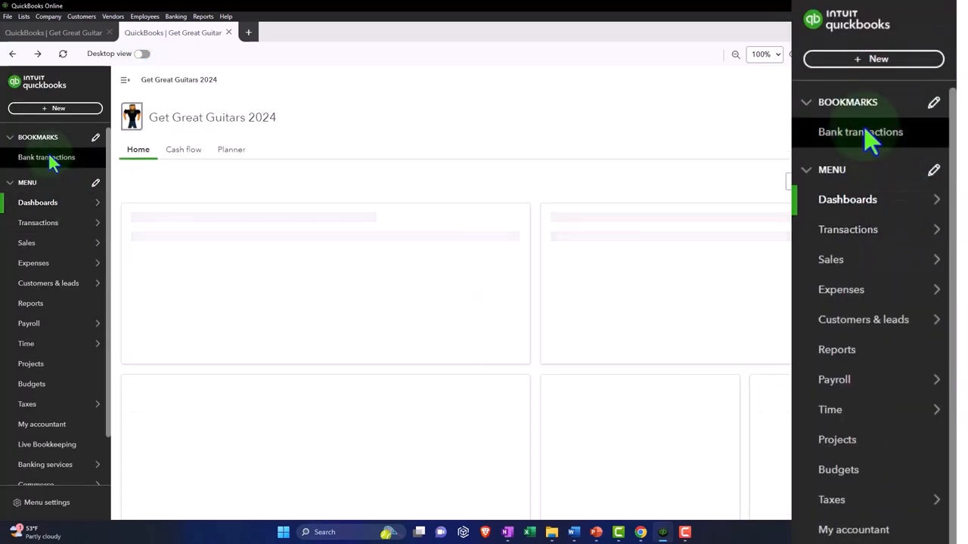
left_click(27, 242)
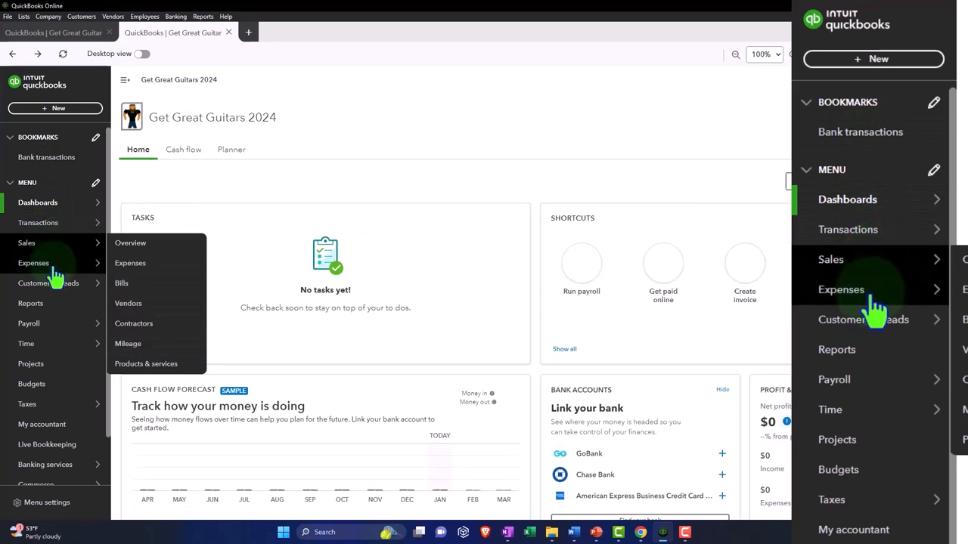
mouse_move(48, 283)
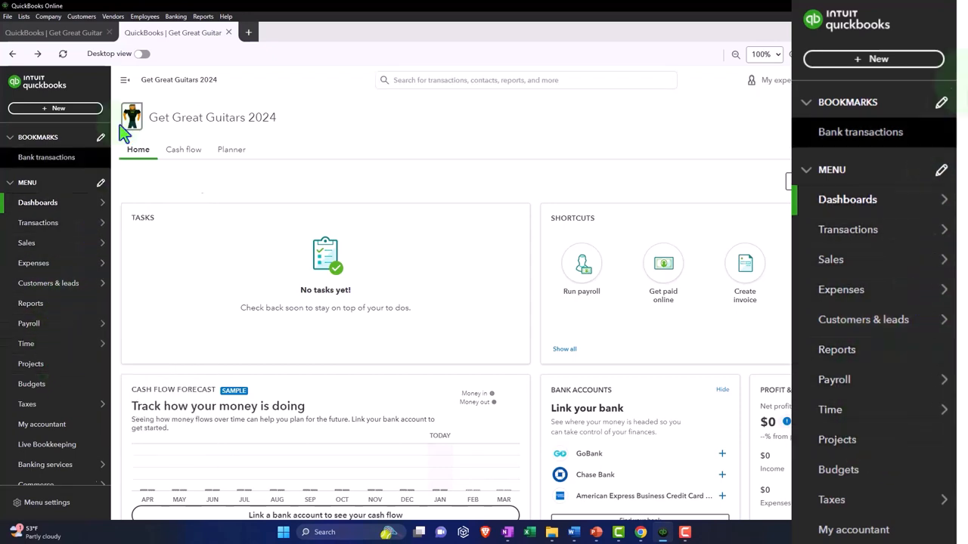
left_click(142, 55)
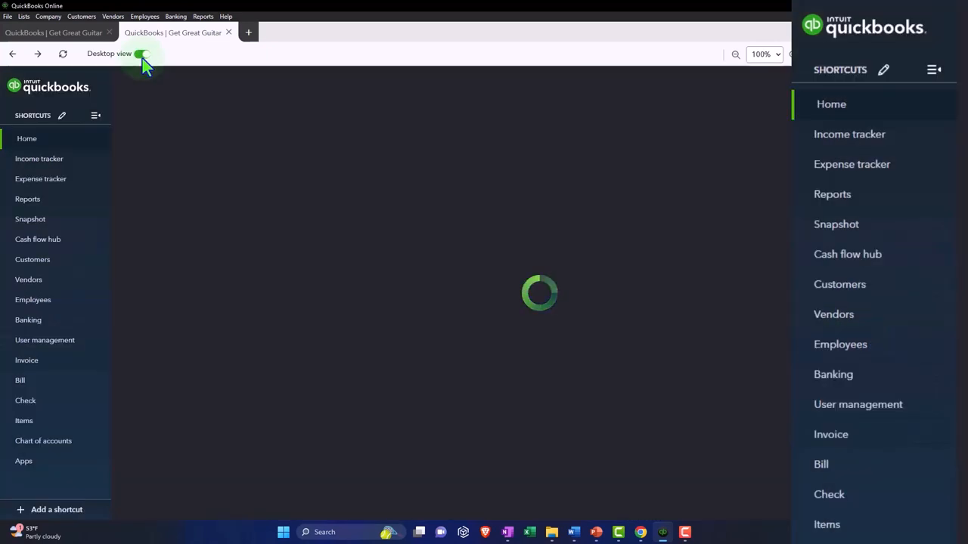